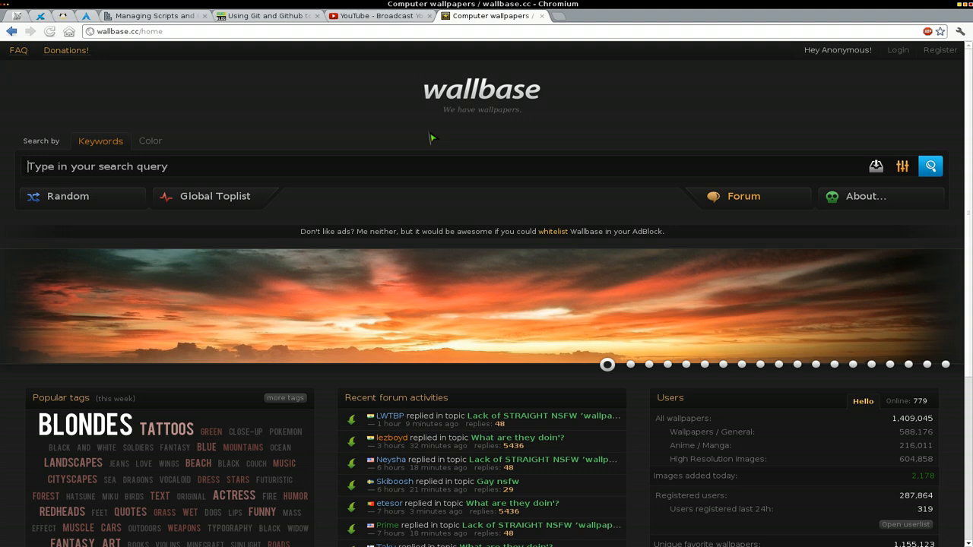
mouse_move(377, 197)
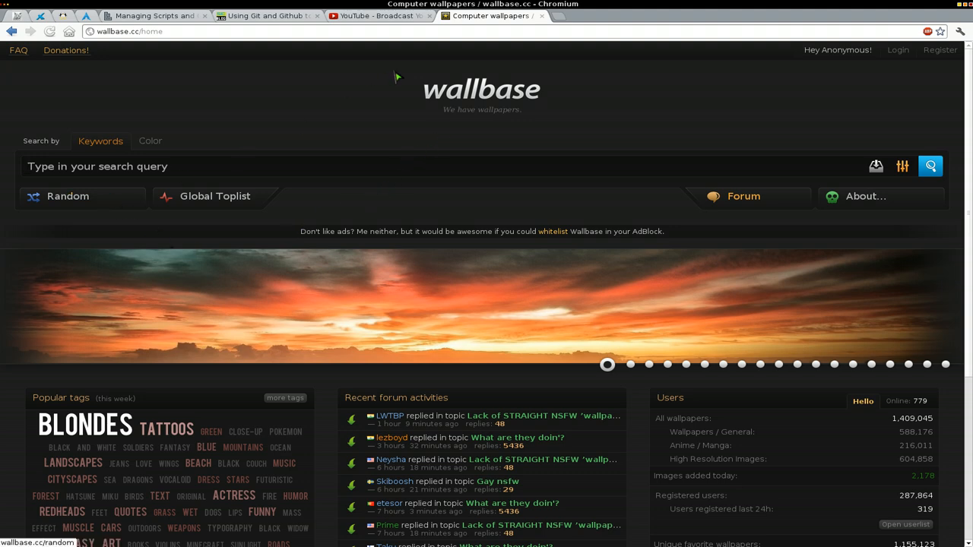
mouse_move(125, 62)
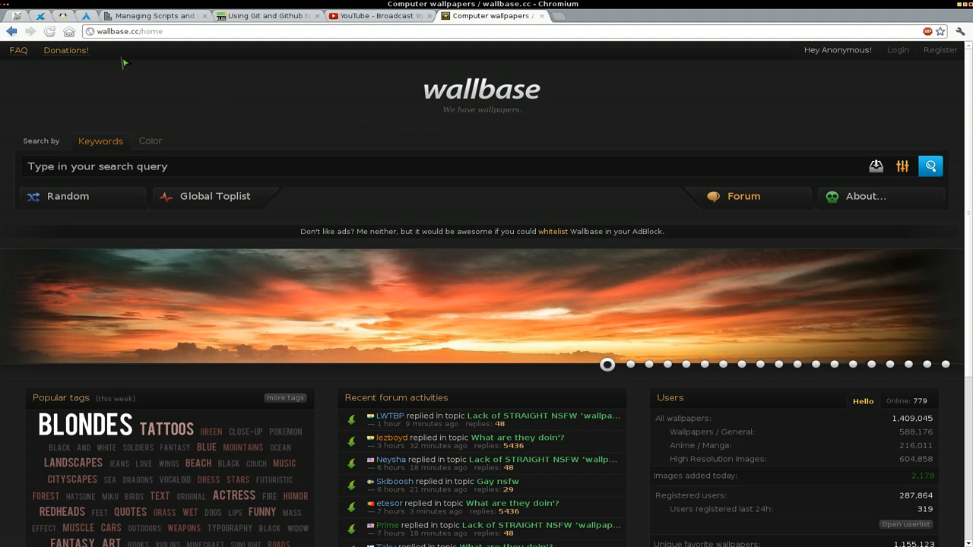
- Load Wallbase's Random page of randomly ordered wallpapers from the home page
click(66, 196)
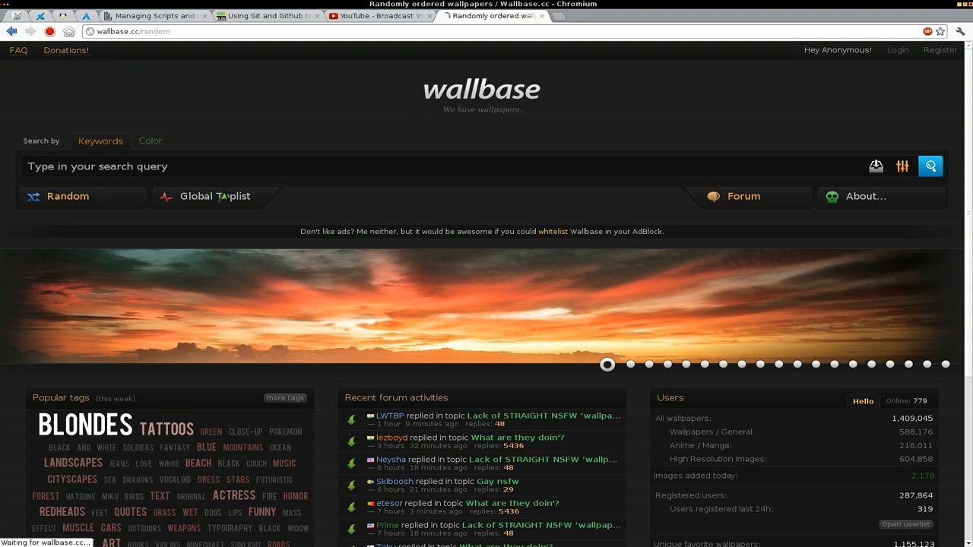
- Scroll down through the random wallpaper thumbnails and back to the top
click(67, 196)
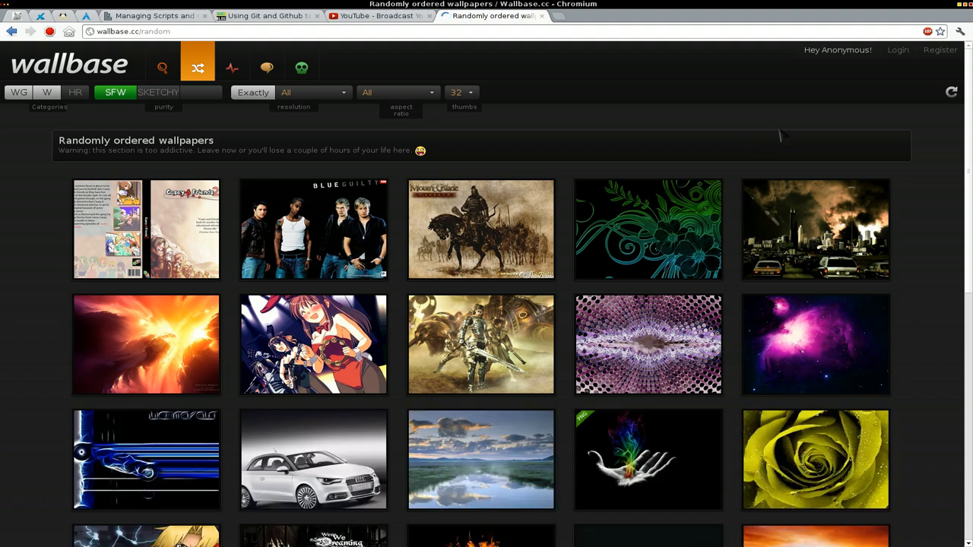
scroll(down, 3)
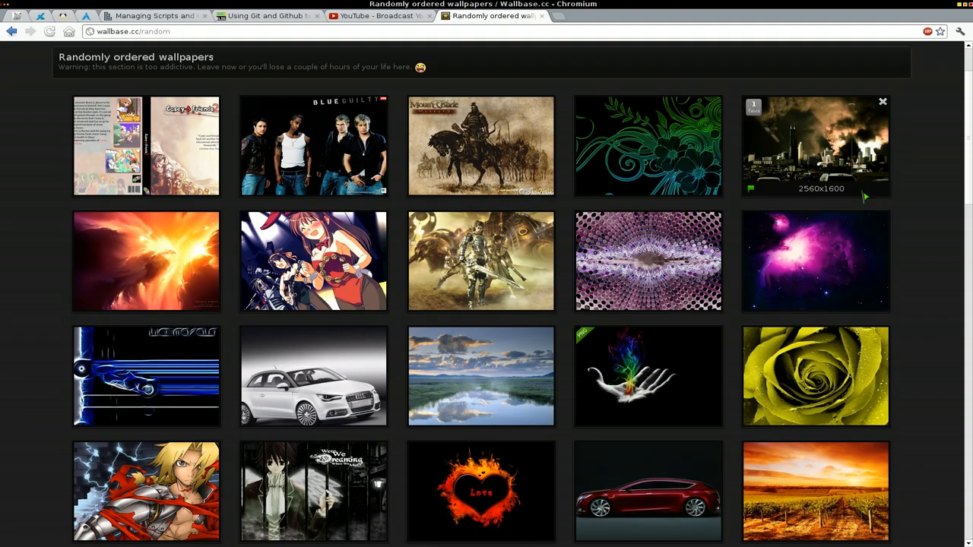
scroll(down, 3)
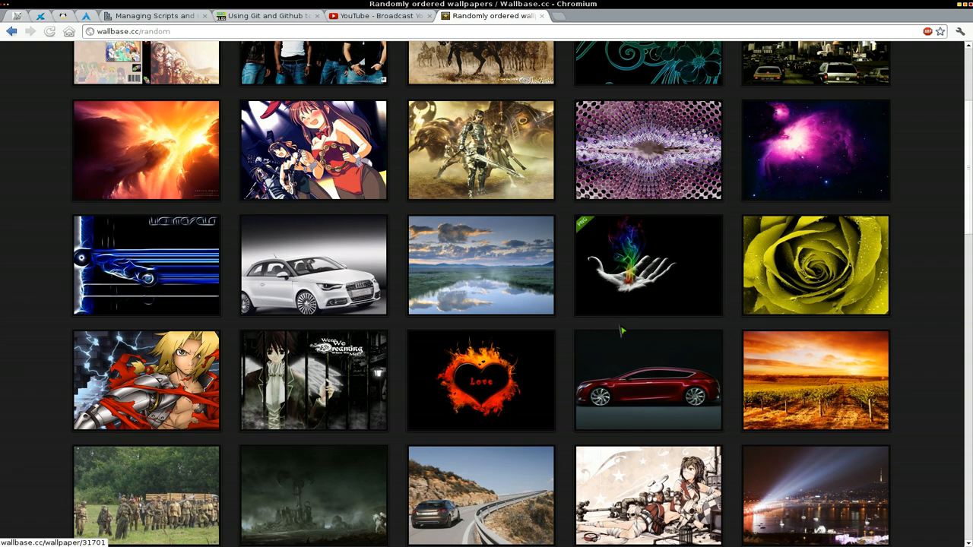
scroll(down, 3)
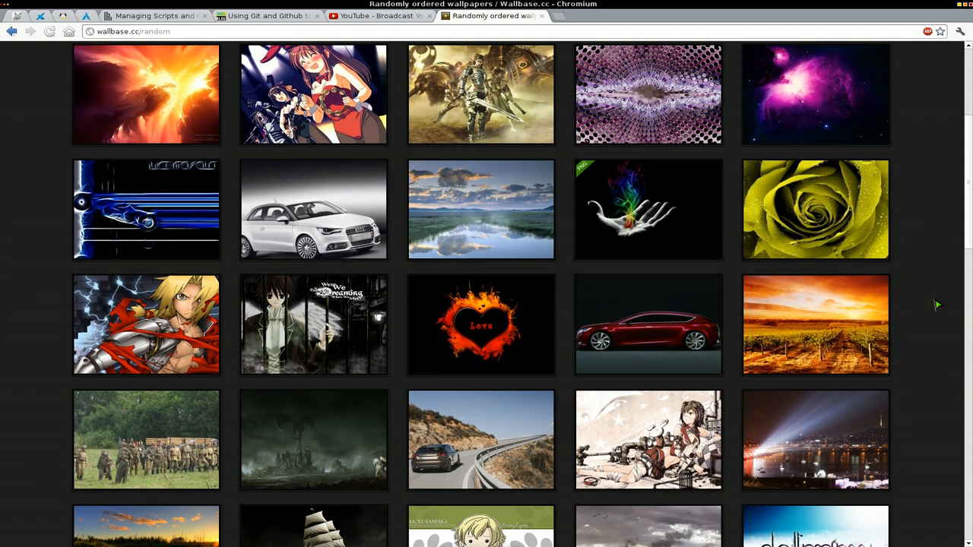
scroll(down, 3)
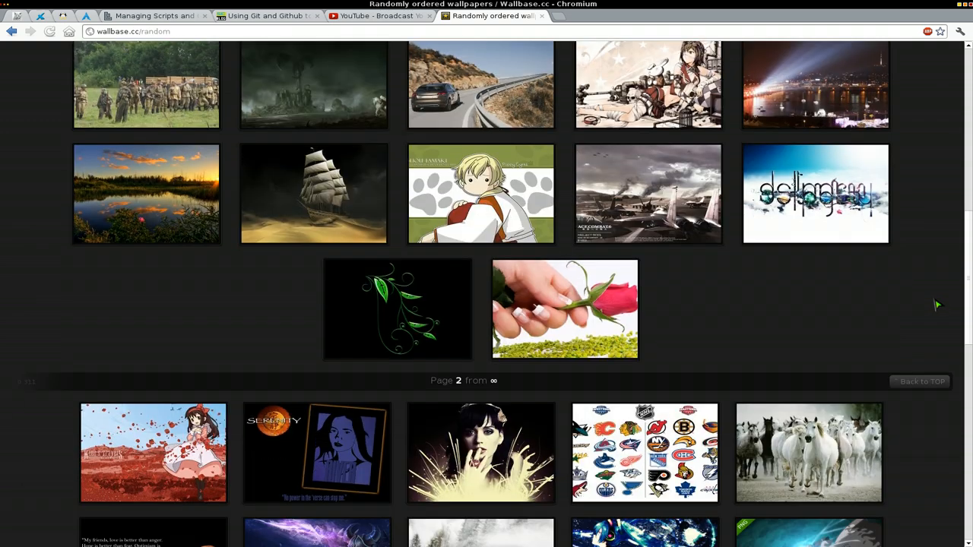
scroll(down, 3)
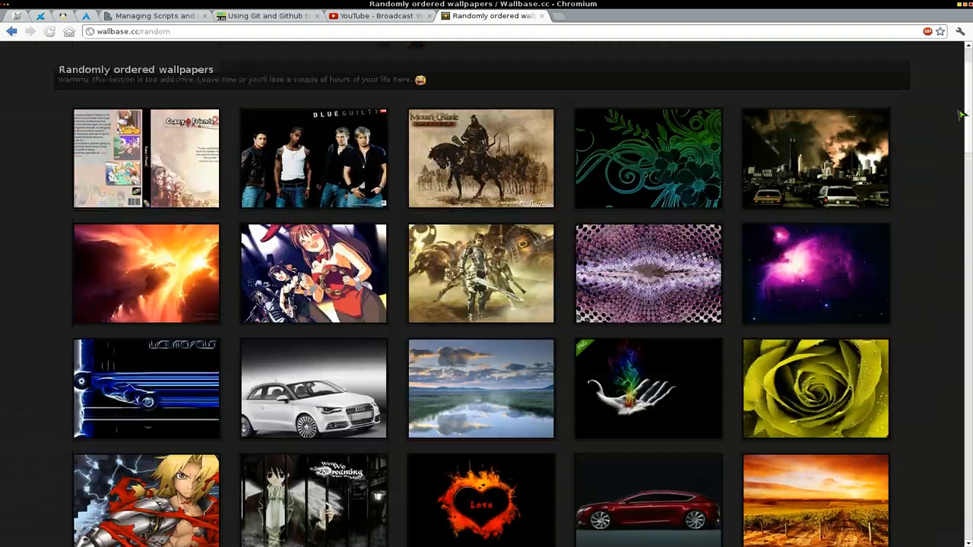
scroll(up, 3)
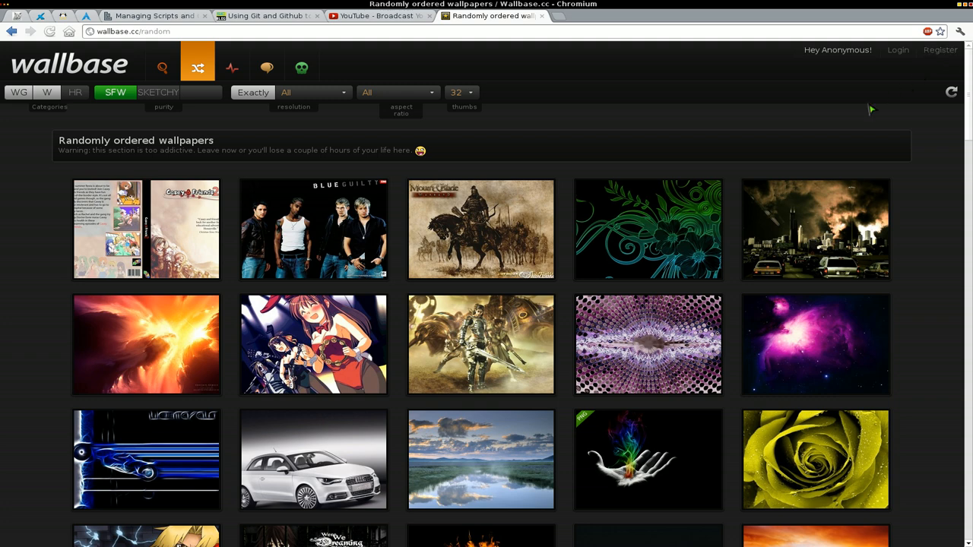
mouse_move(713, 112)
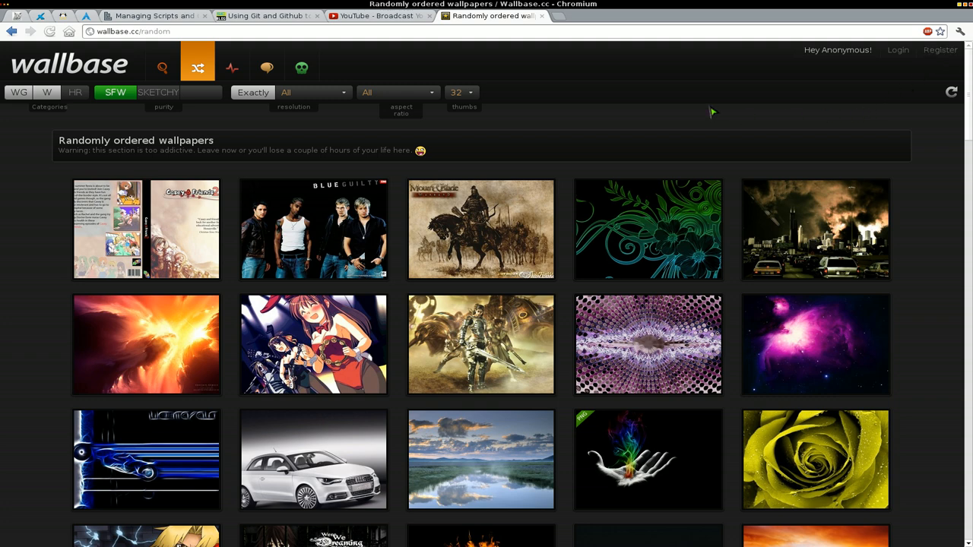
mouse_move(714, 119)
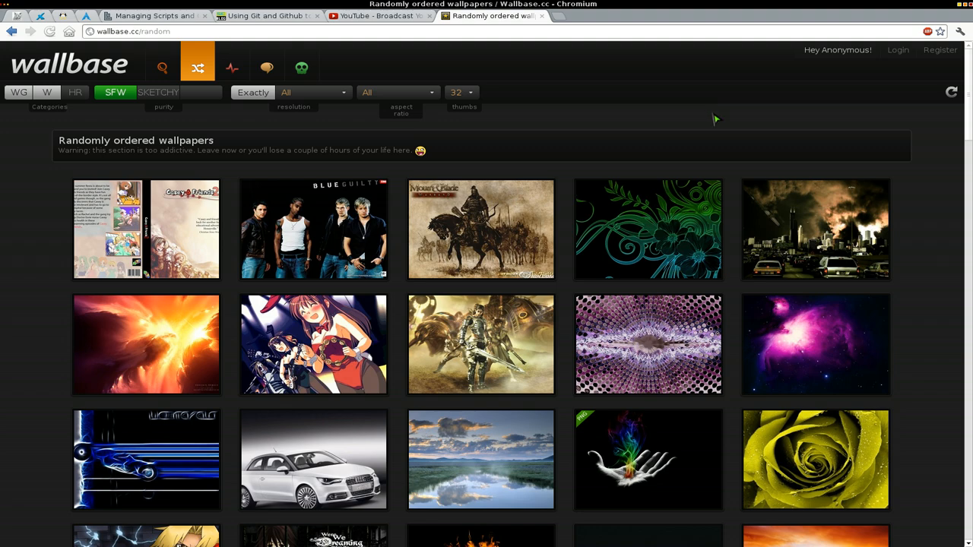
mouse_move(682, 12)
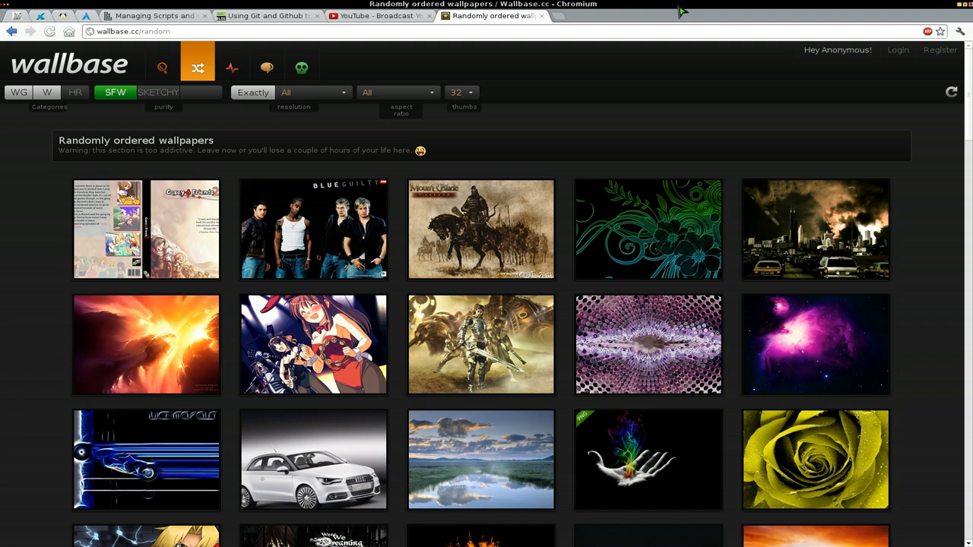
- Switch from the browser to the tmux terminal session with F11
key(F11)
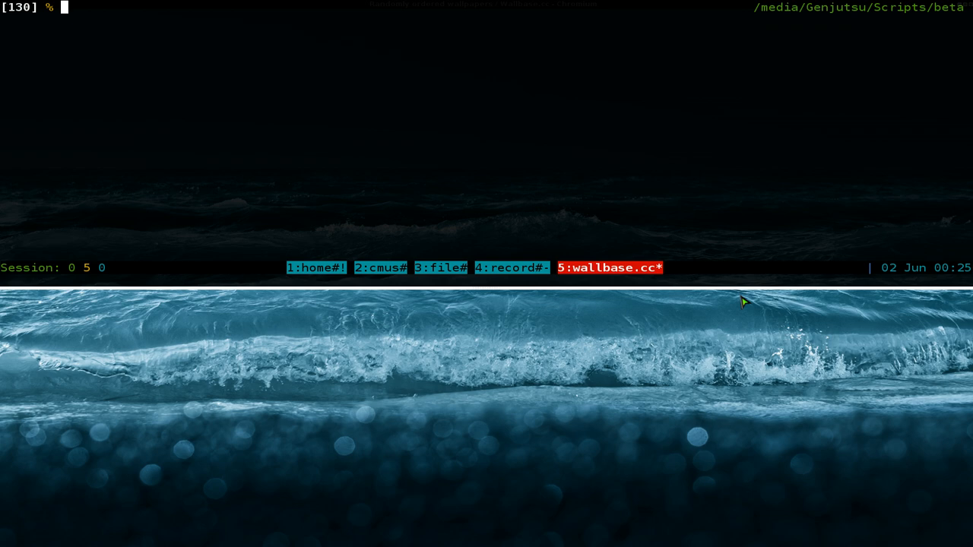
- Open the wallbase download script in Vim and scroll through its configuration options
text(vim wall)
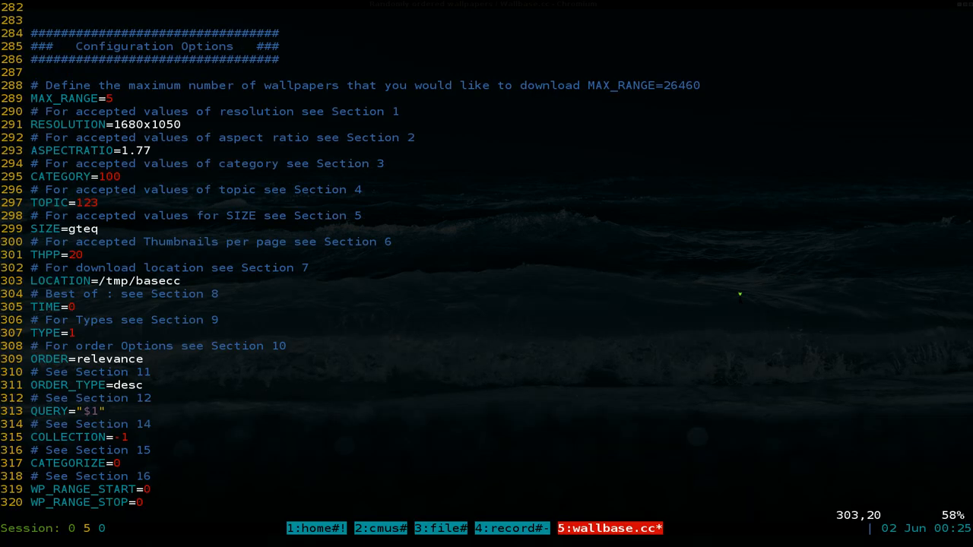
scroll(up, 3)
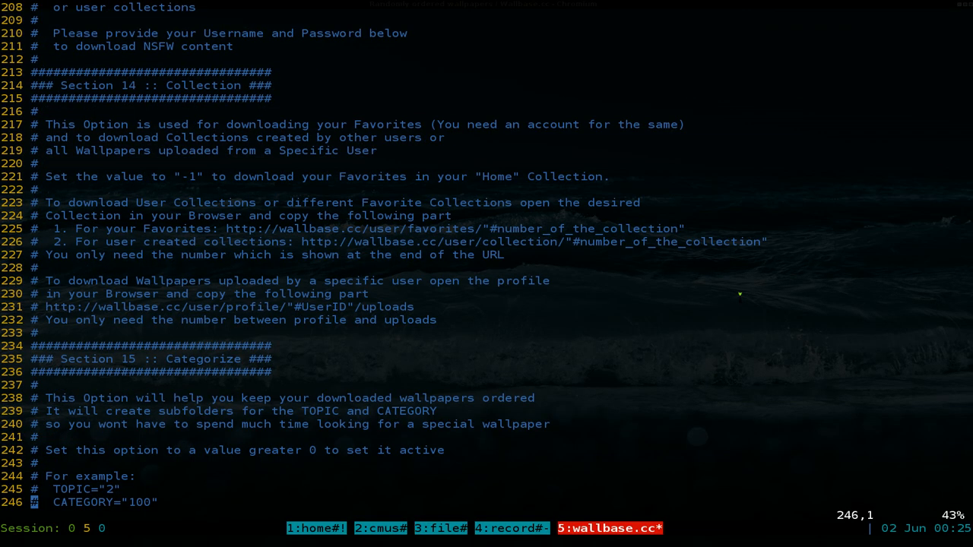
scroll(up, 3)
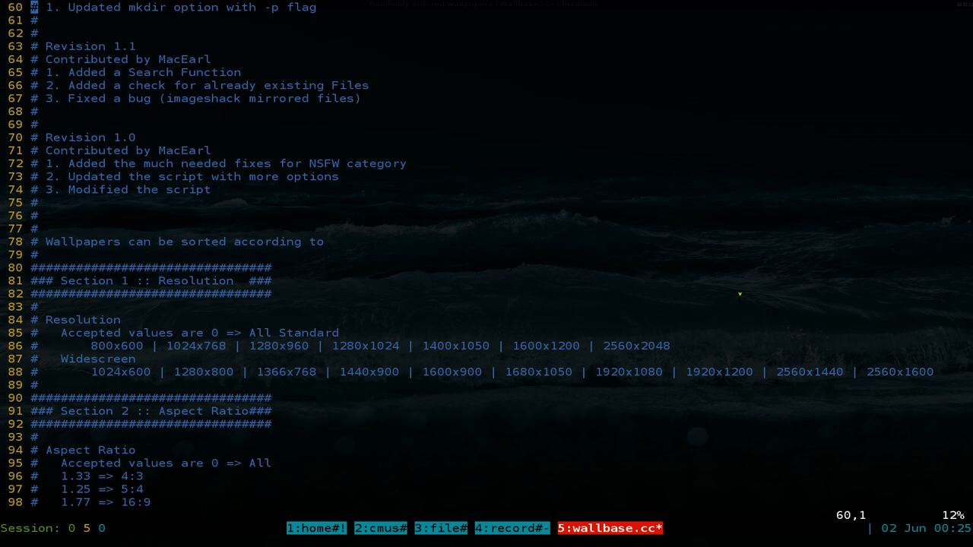
scroll(down, 3)
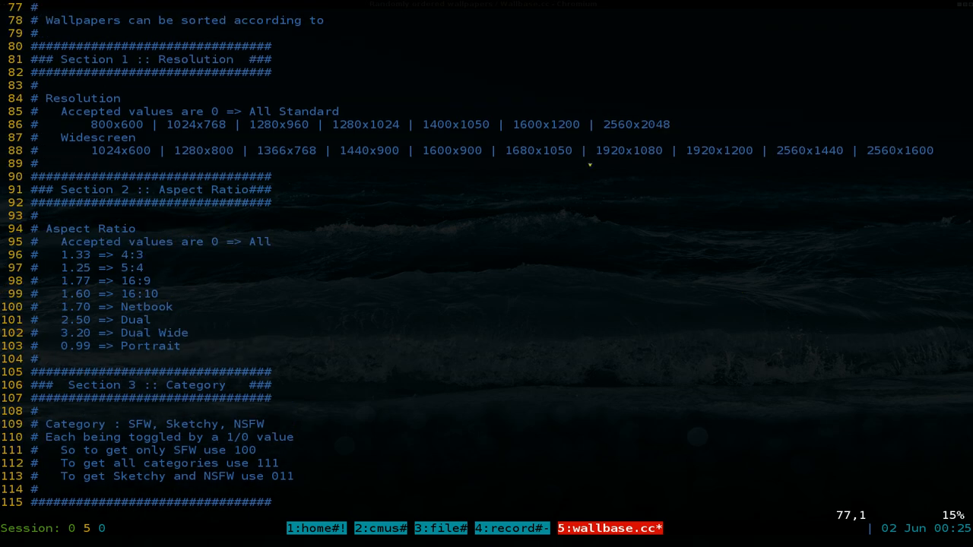
- Search the Resolution heading and jump through the documented resolution, aspect-ratio and topic sections
double_click(194, 59)
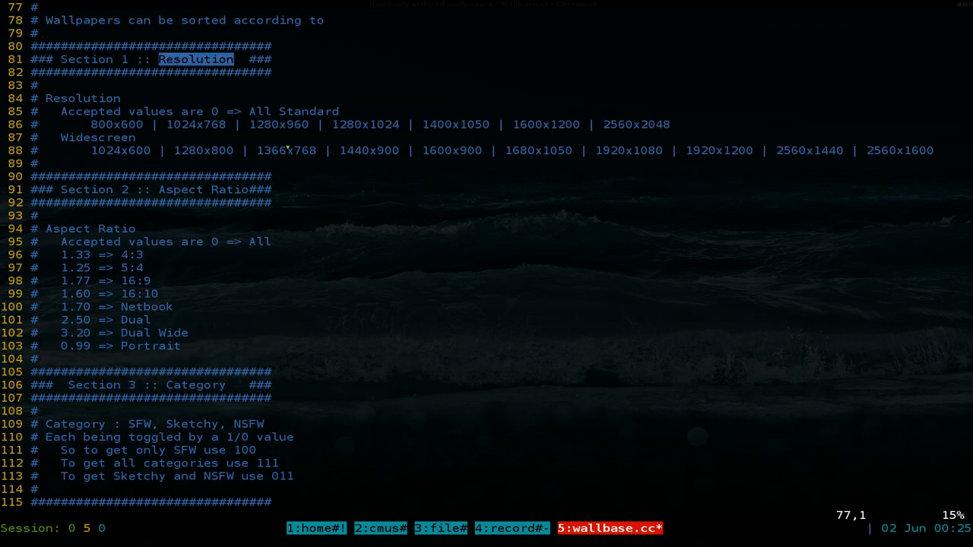
key(n)
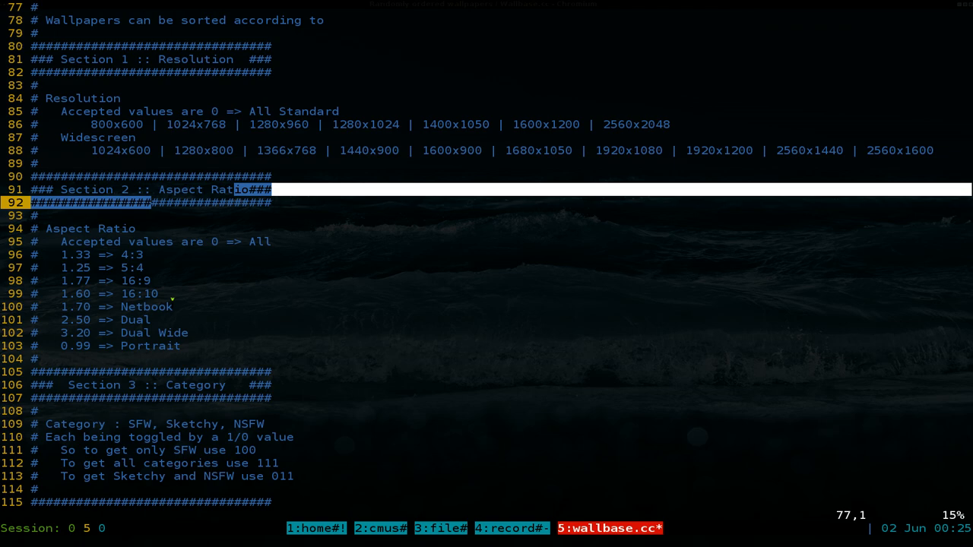
scroll(down, 3)
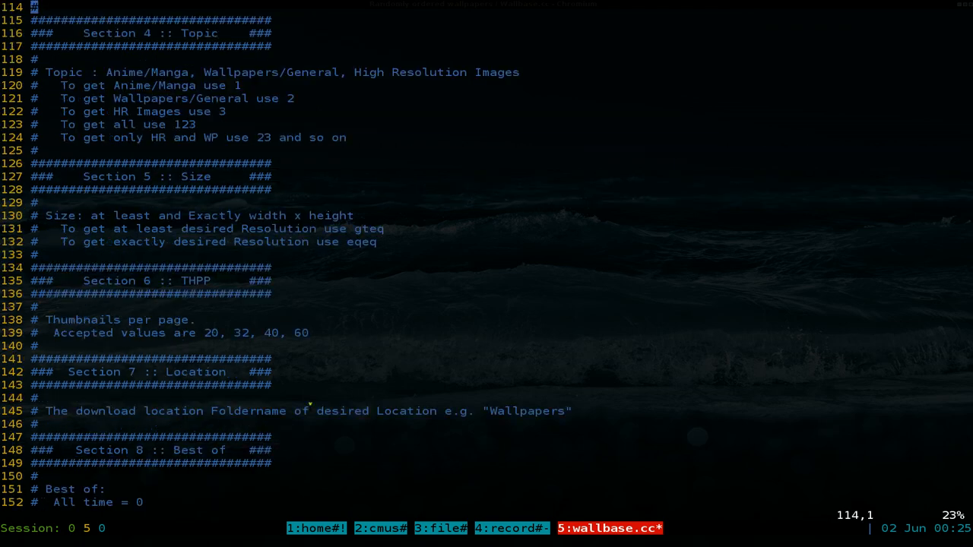
scroll(down, 3)
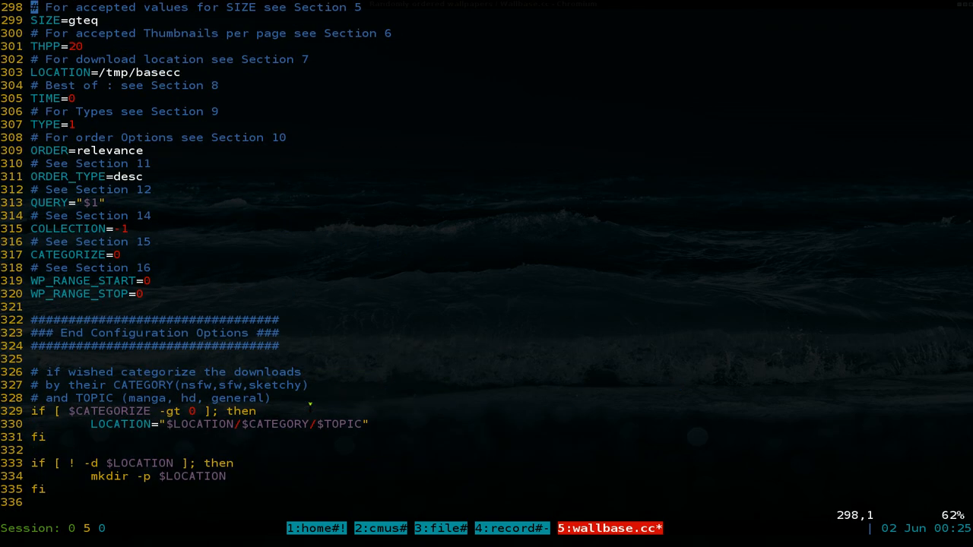
scroll(up, 3)
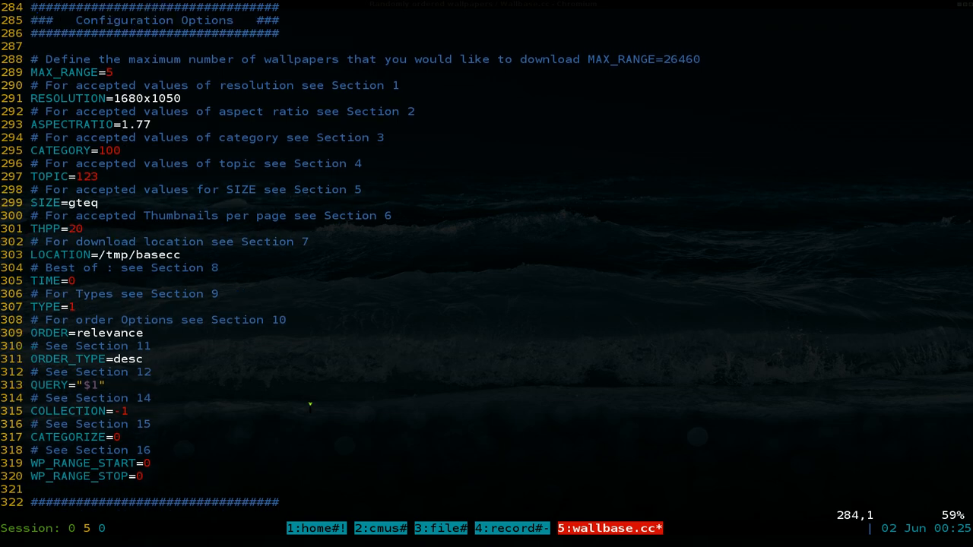
scroll(up, 3)
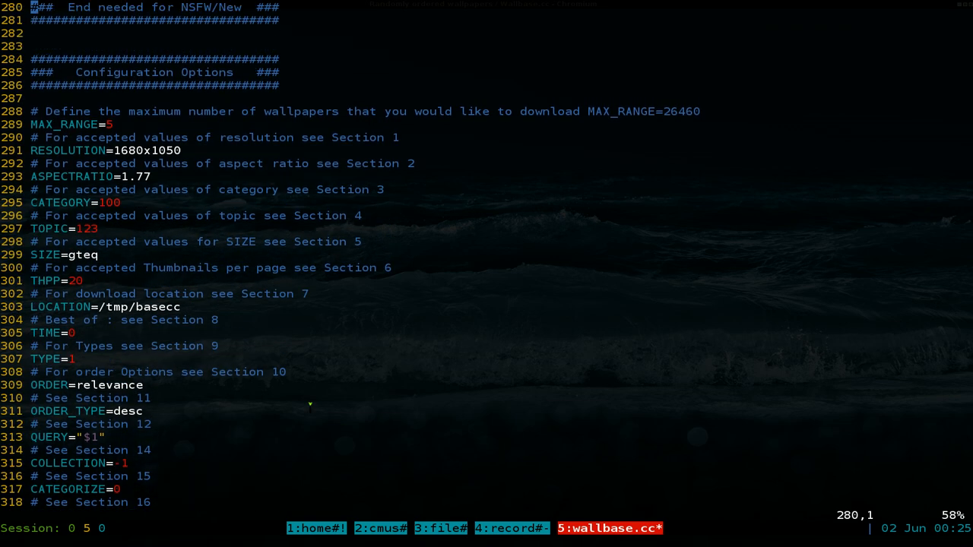
scroll(up, 3)
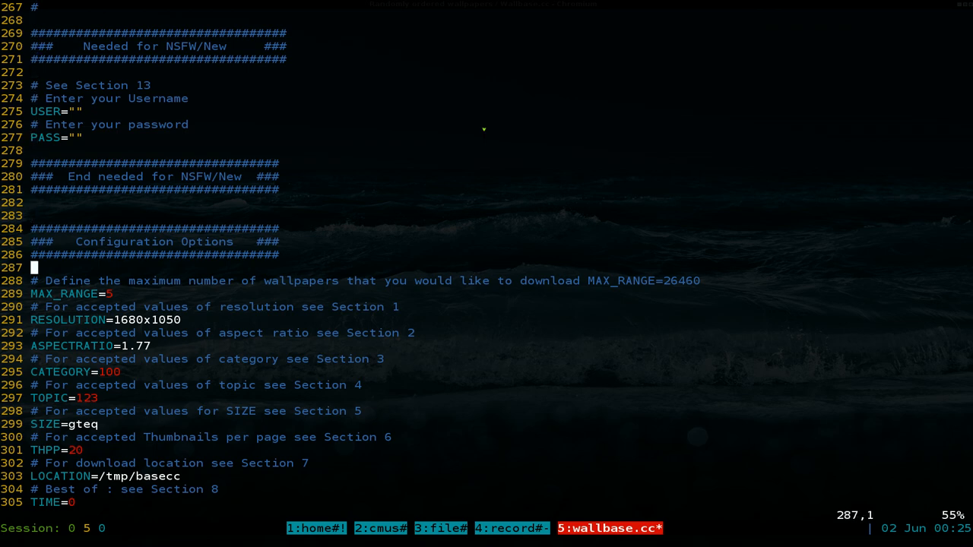
scroll(down, 3)
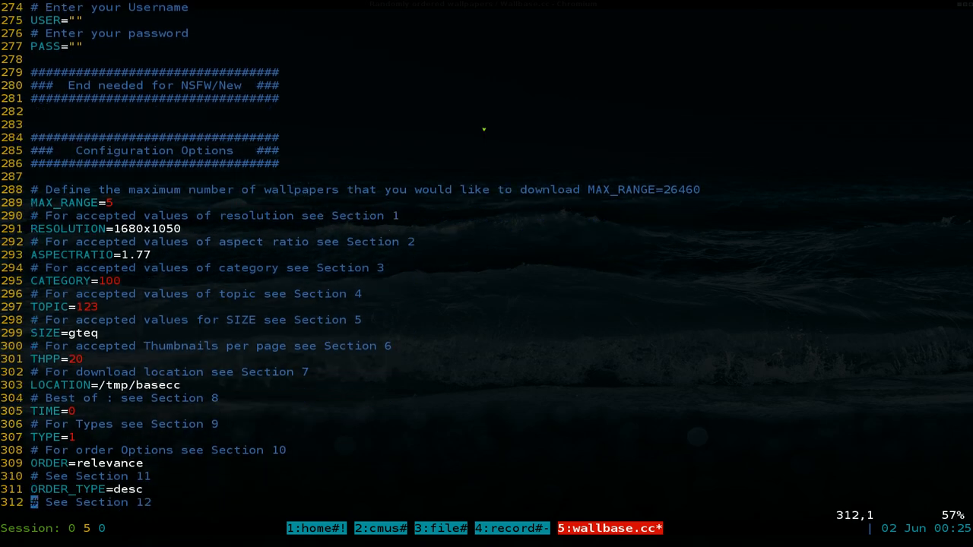
scroll(down, 3)
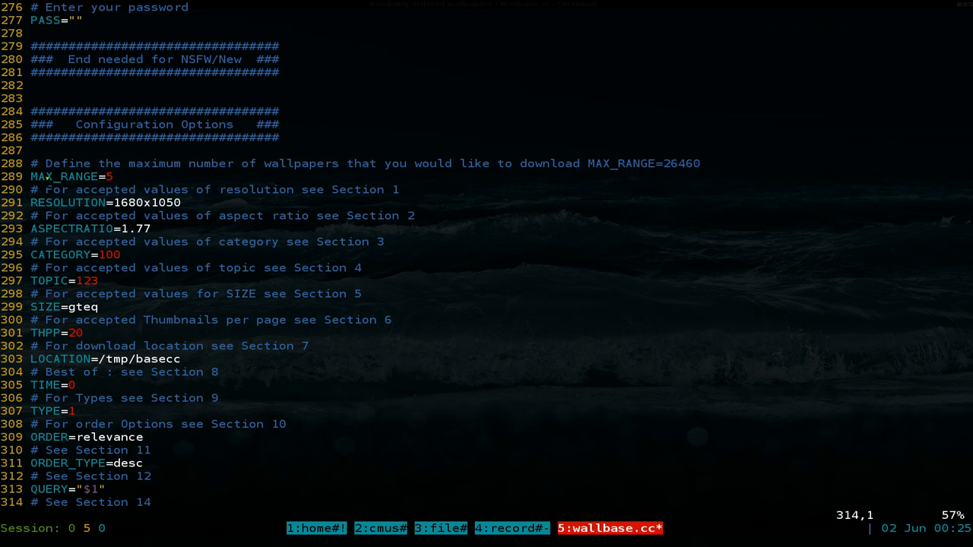
double_click(64, 177)
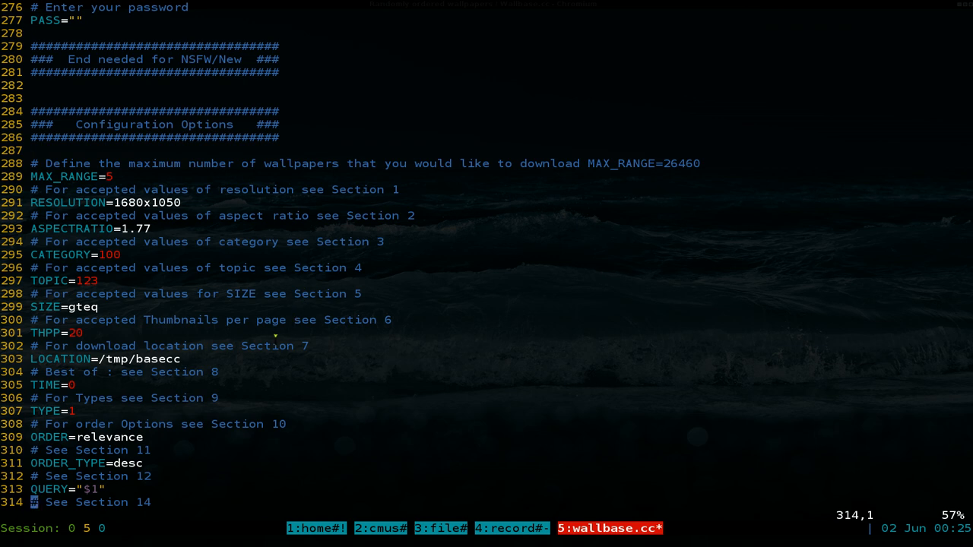
mouse_move(357, 280)
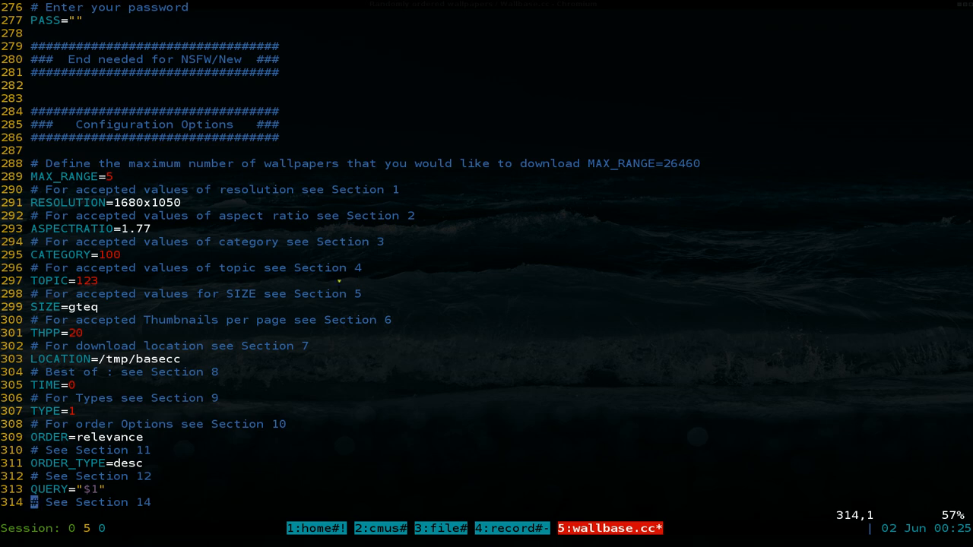
scroll(down, 3)
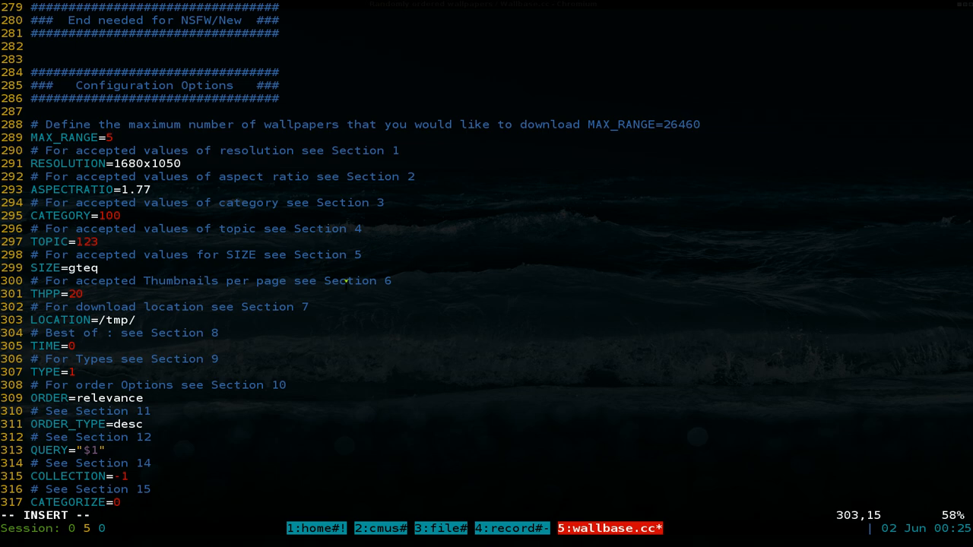
- Retype the LOCATION setting as /tmp/cccc in place of /tmp/basecc and save
text(cccc)
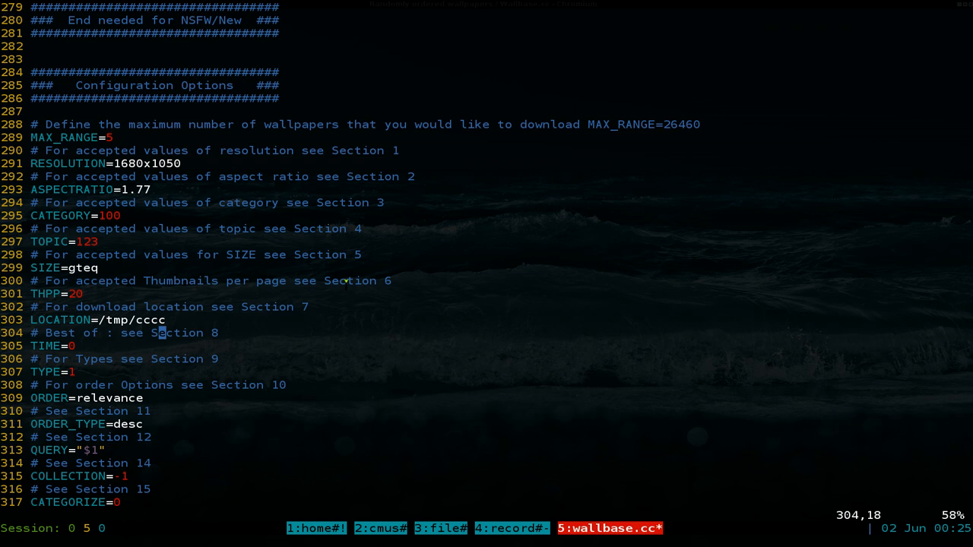
scroll(down, 3)
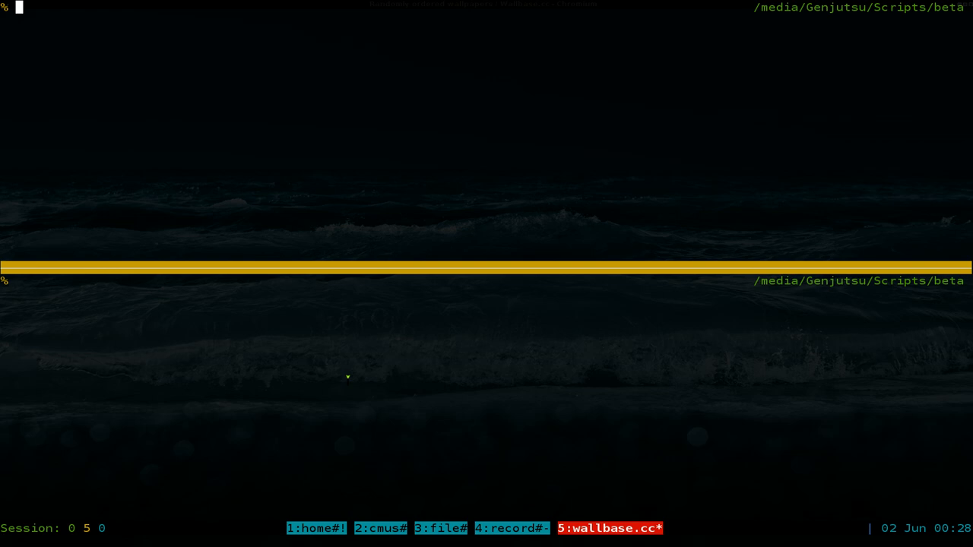
- Run ./wallbasedown.sh to start downloading wallpapers into /tmp/cccc
text(./wallbasedown.sh)
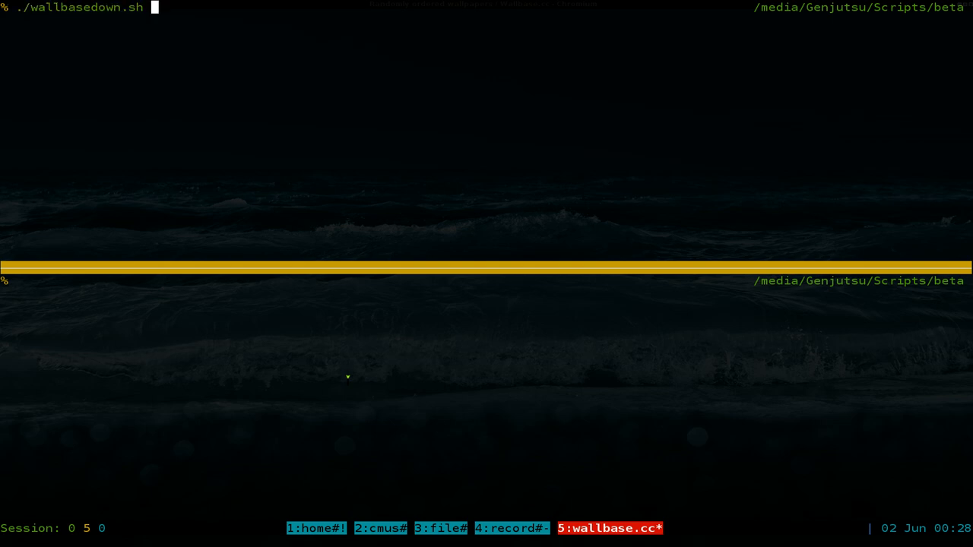
key(Return)
text(z tmp)
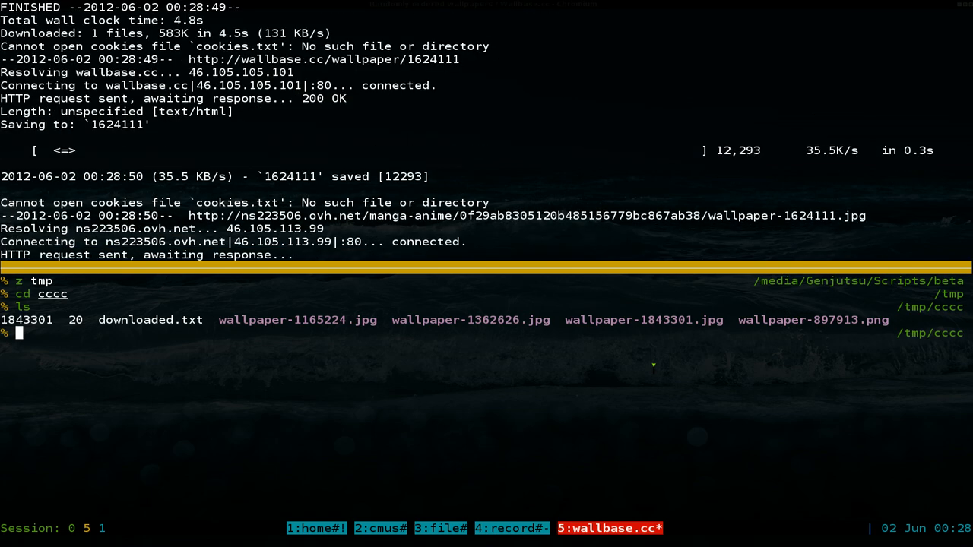
- View wallpaper-1165224.jpg from /tmp/cccc with xdg-open
text(xdg-open wallpaper-1165224.jpg)
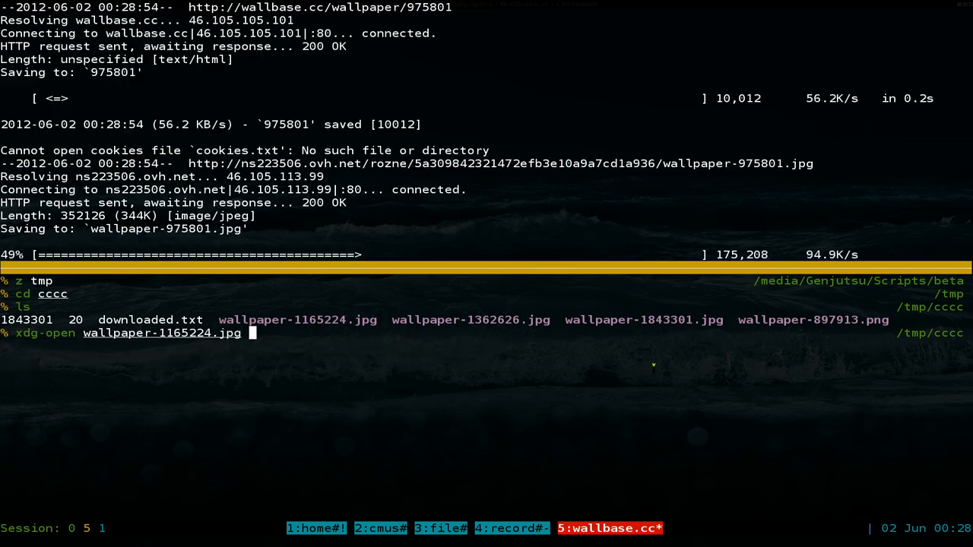
key(Return)
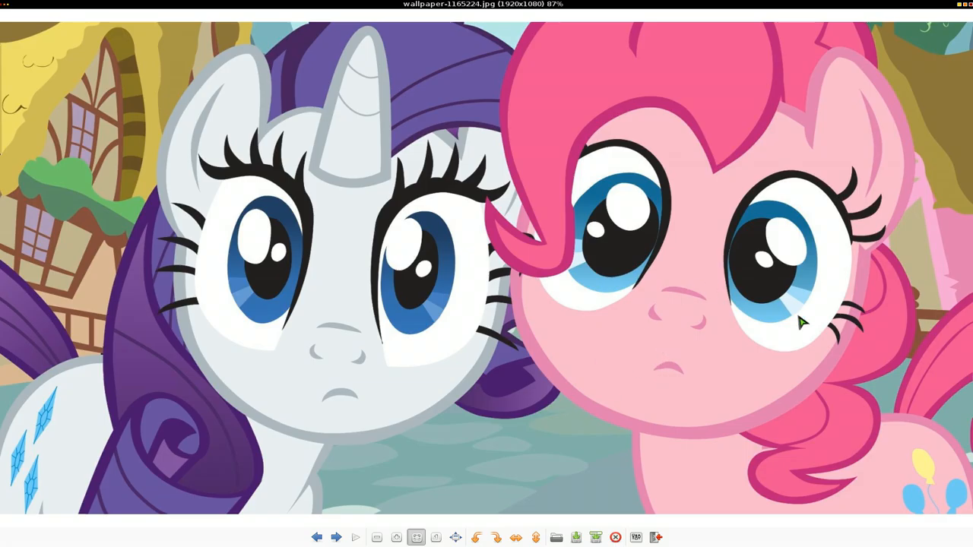
- Step through the downloaded wallpapers: cheetah cub, anime girl, red-haired portrait and on to the Skyrim artwork
click(336, 538)
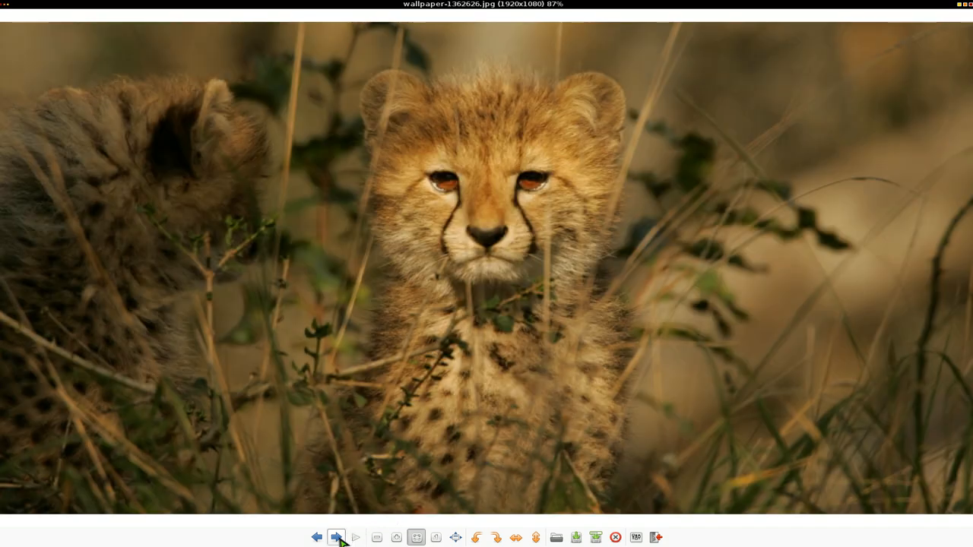
click(336, 538)
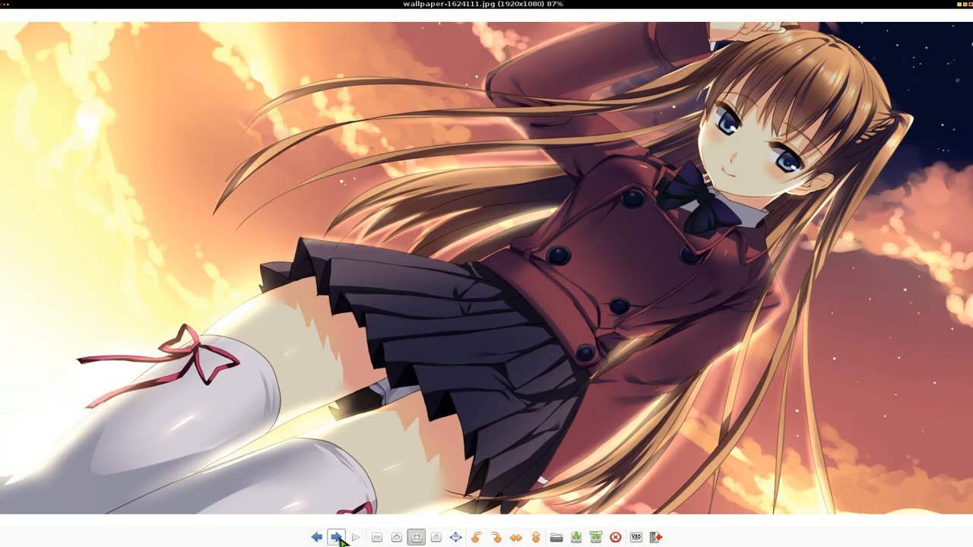
click(336, 538)
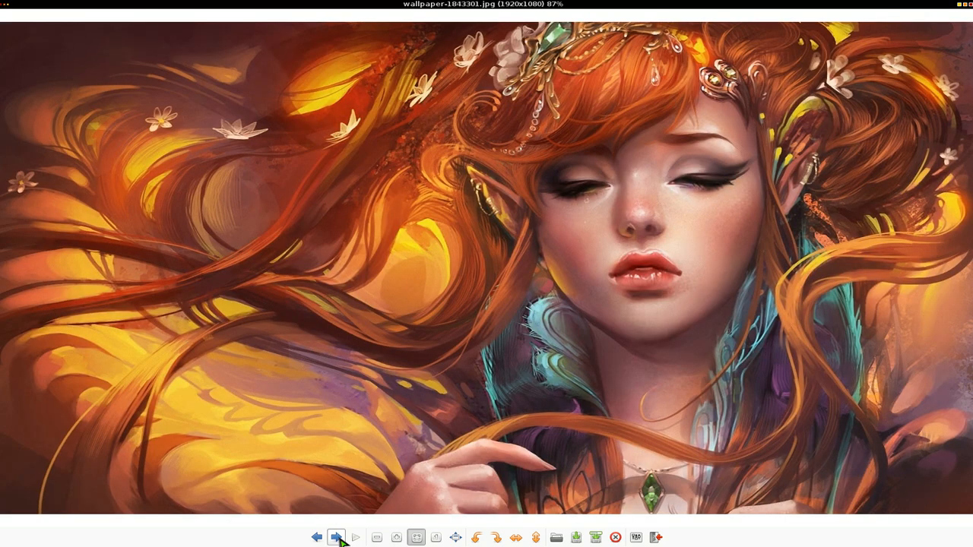
click(338, 538)
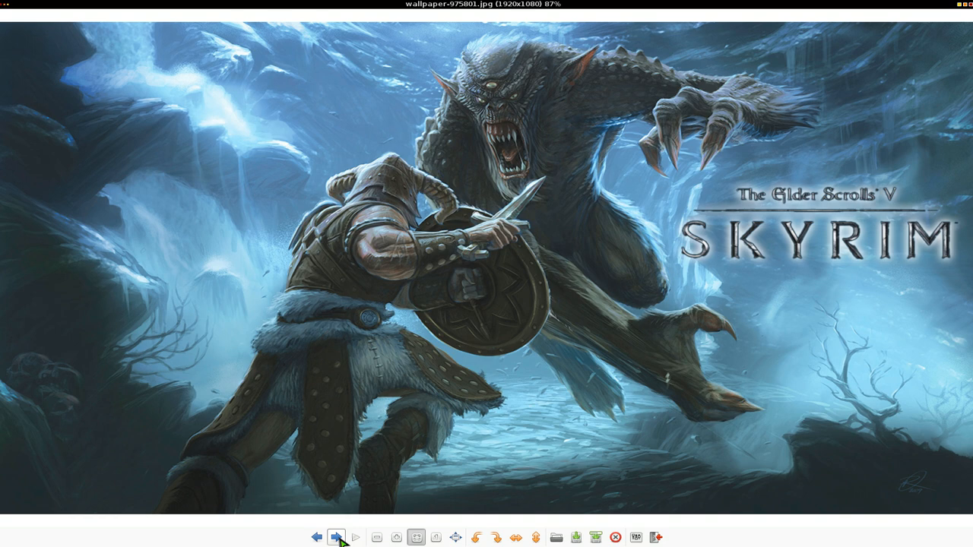
click(336, 537)
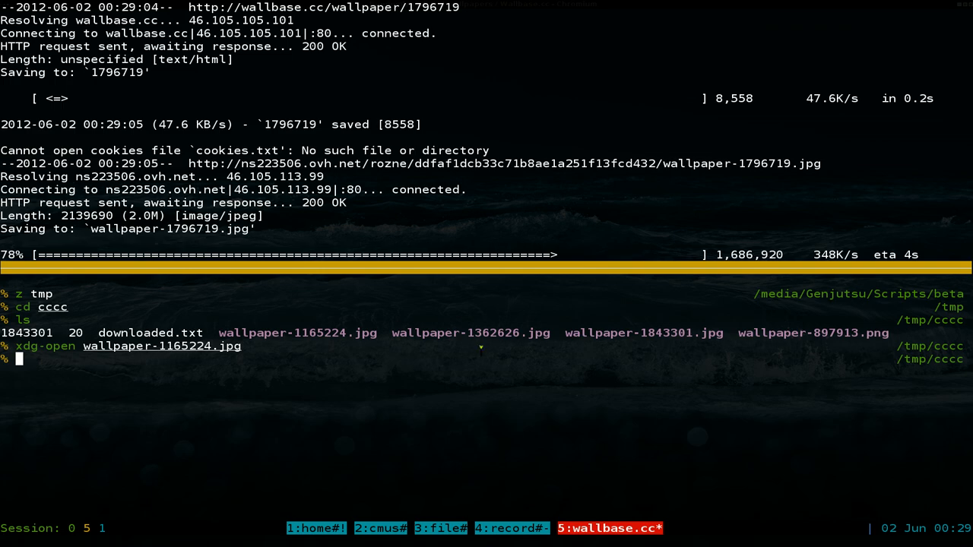
- List /tmp/cccc again, now showing more wallpapers such as 856049 and 1796719
text(ls)
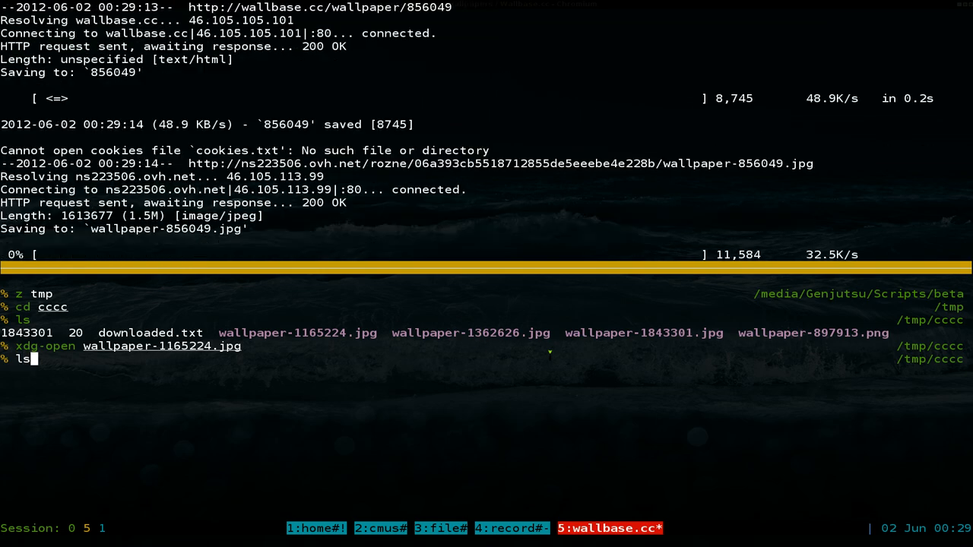
key(Return)
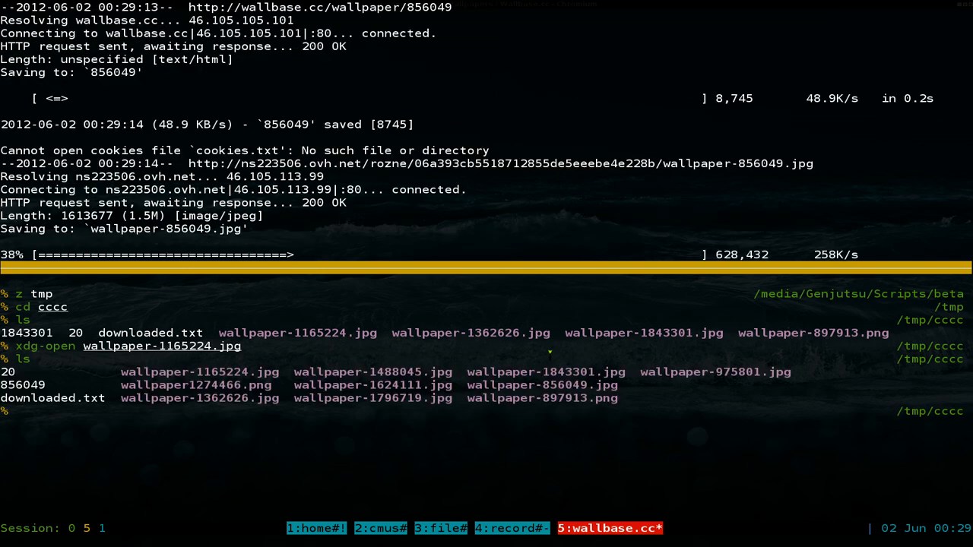